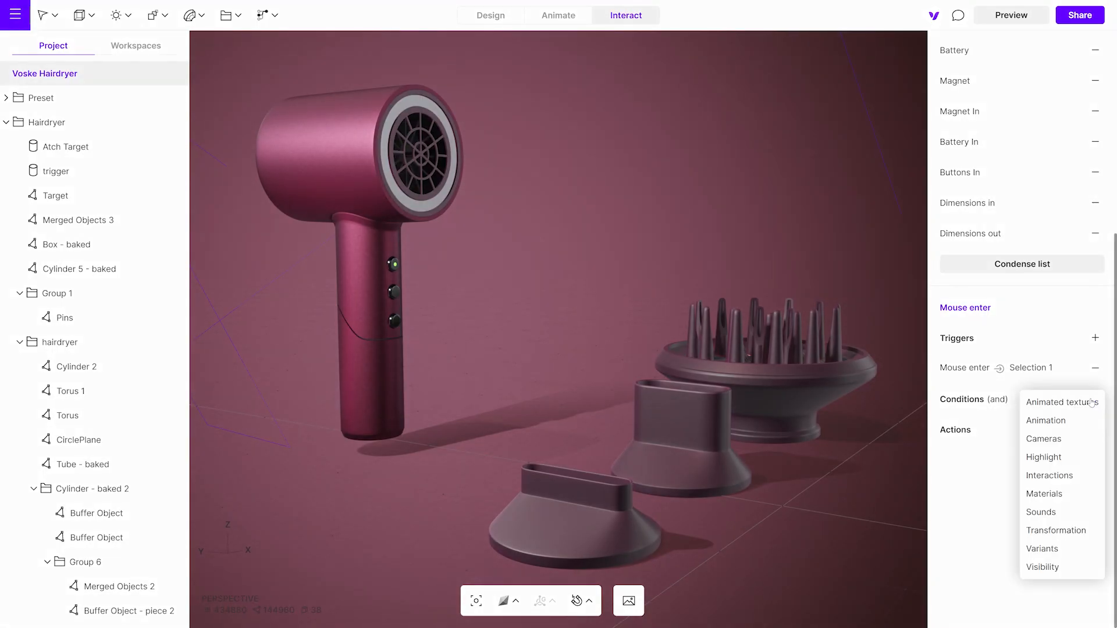
- Add a Transformation condition: object Self reaching Base, status Finished
click(1056, 530)
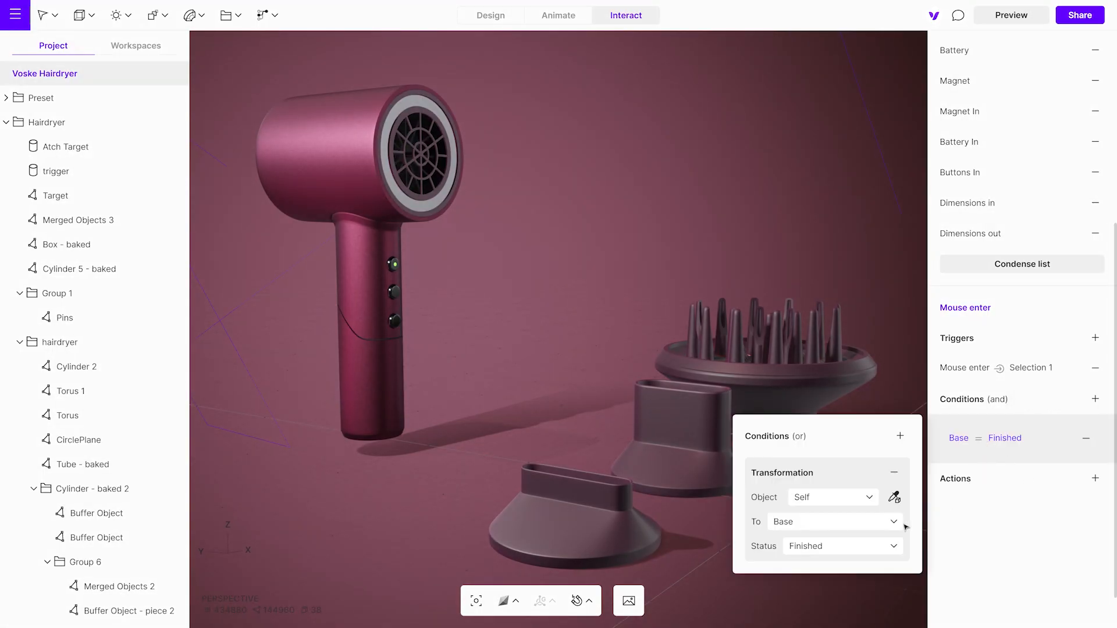